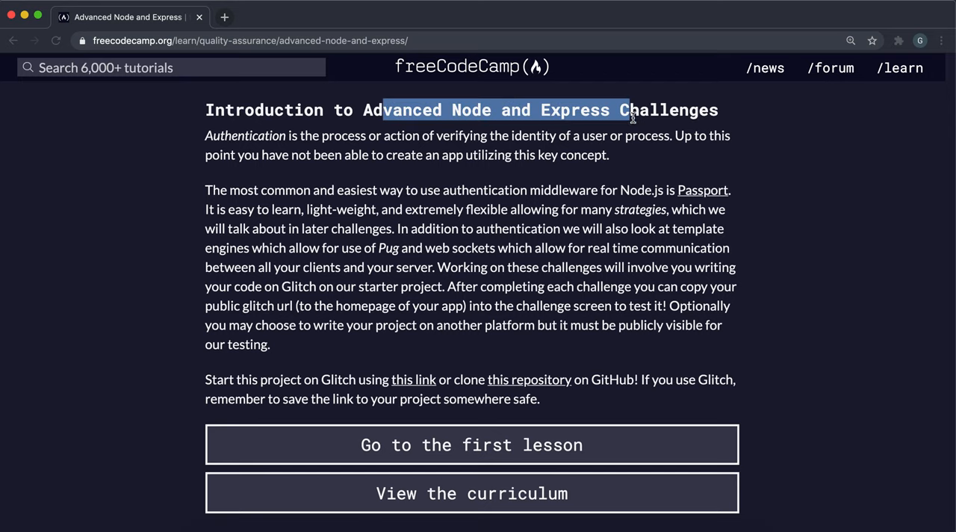
mouse_move(407, 397)
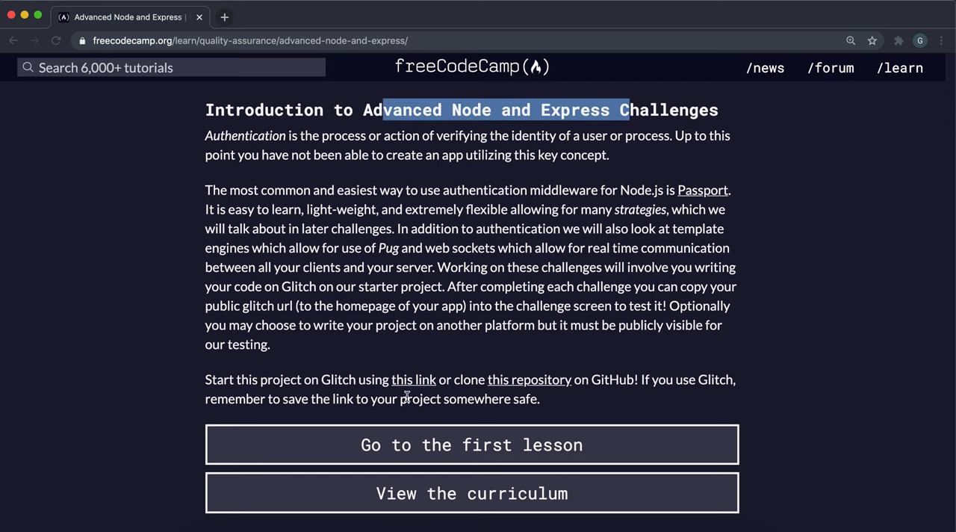
Step: Open the advanced-node boilerplate repository link in a new tab
right_click(515, 380)
text(gl)
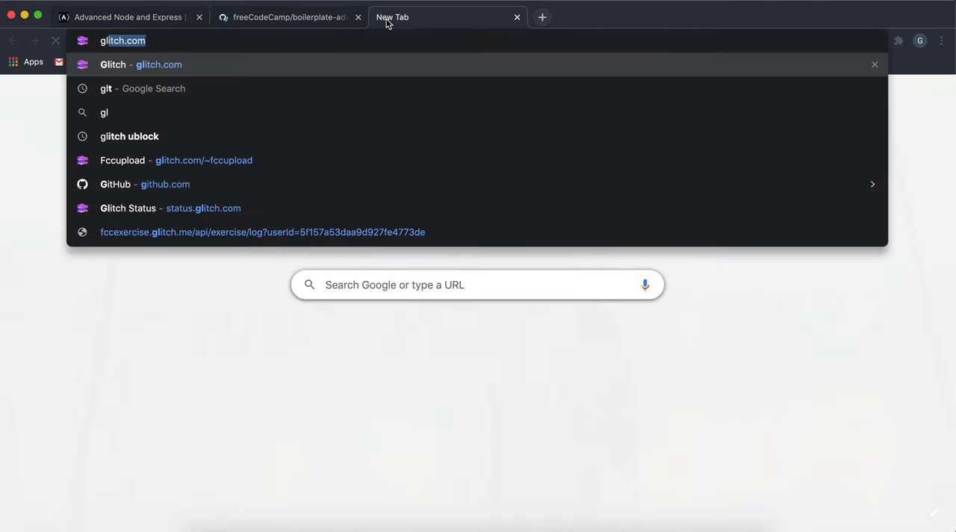
Step: Review the boilerplate-advancednode repo, then bring up Glitch's new-project options
click(288, 16)
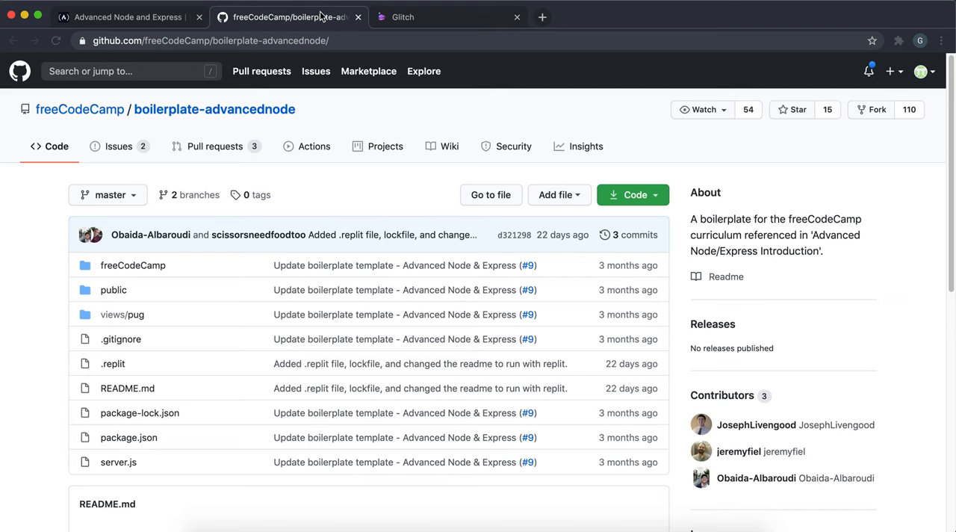
click(633, 194)
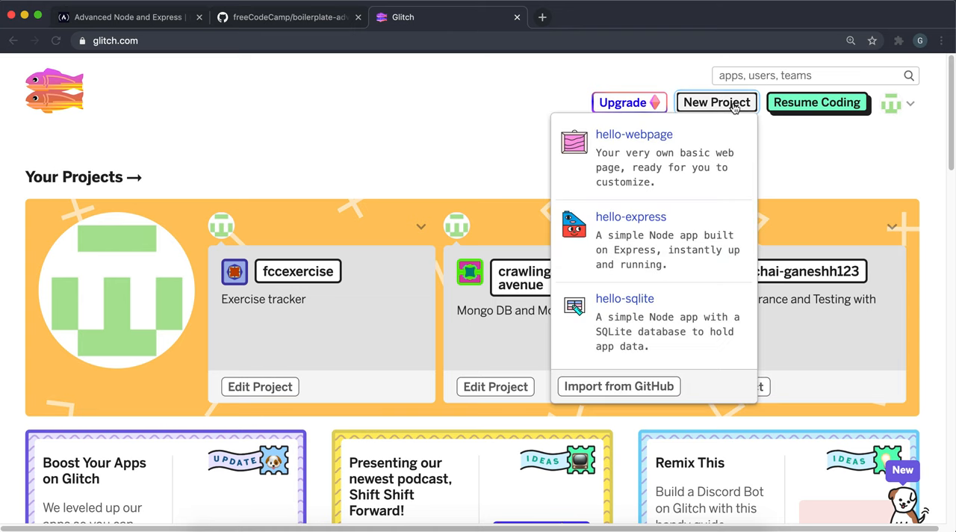
Step: Import boilerplate-advancednode from GitHub into Glitch and return to the freeCodeCamp lesson
click(618, 386)
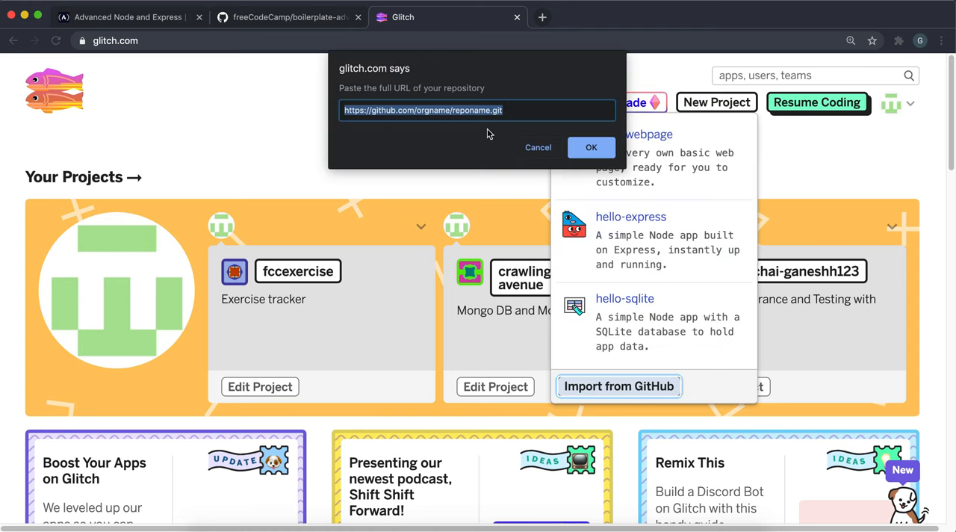
click(591, 147)
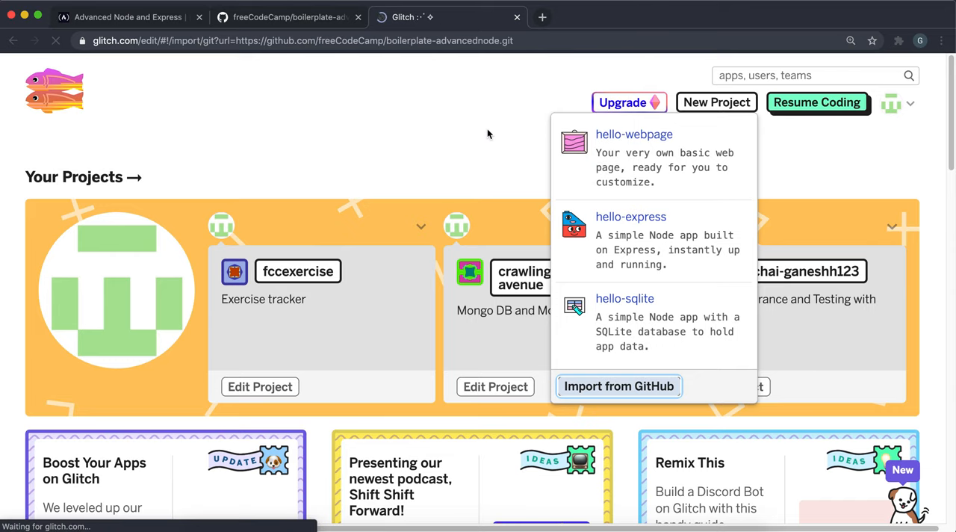
click(618, 386)
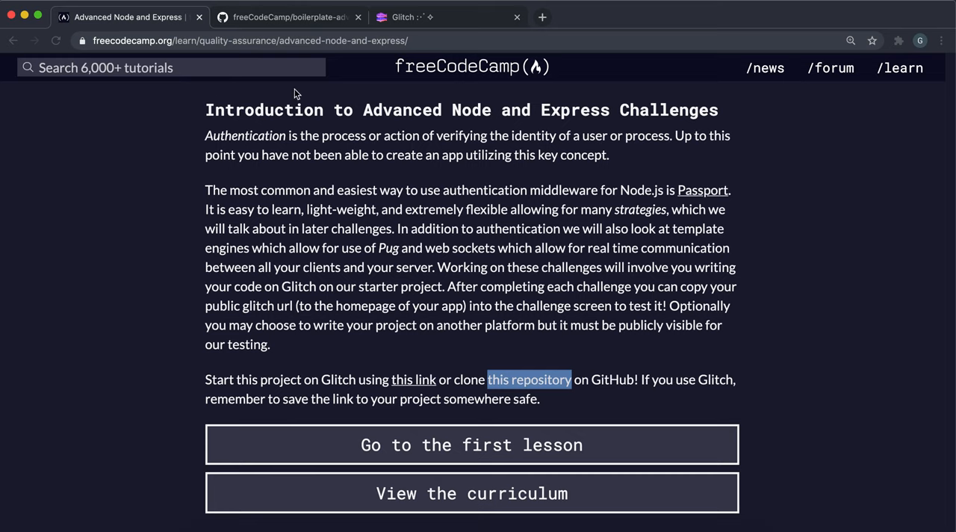
click(403, 16)
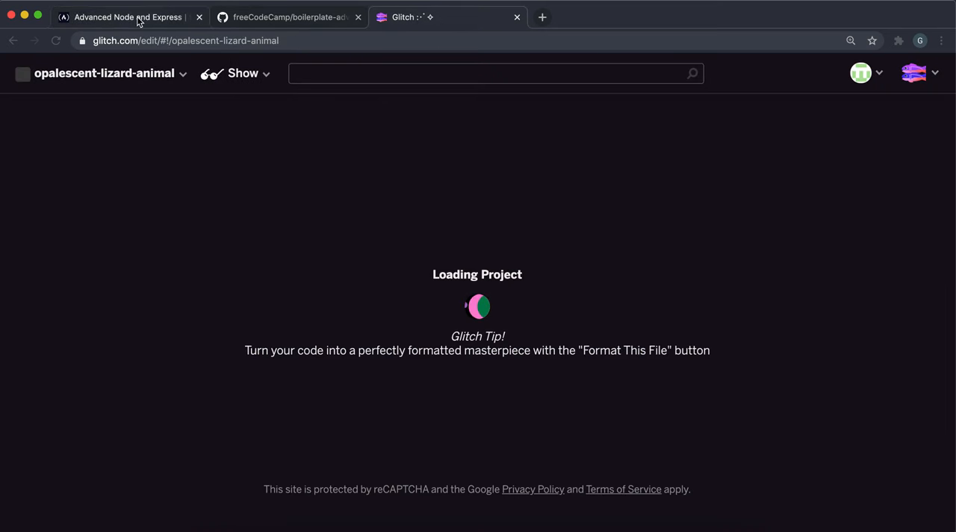
click(127, 16)
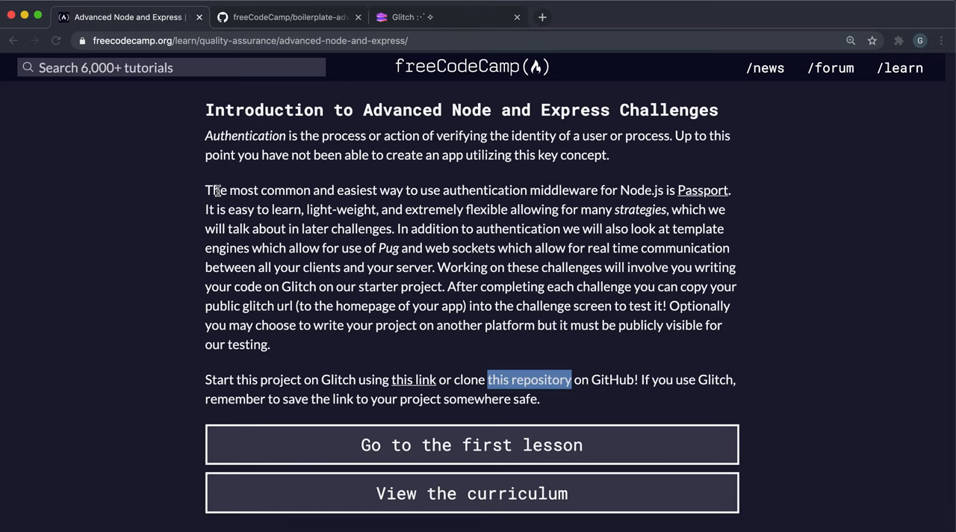
mouse_move(321, 185)
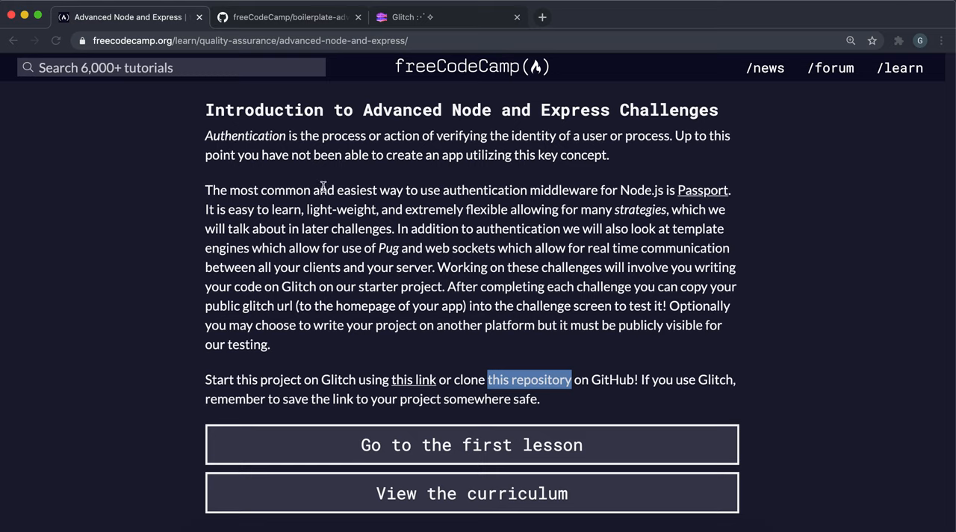
drag(240, 190, 577, 190)
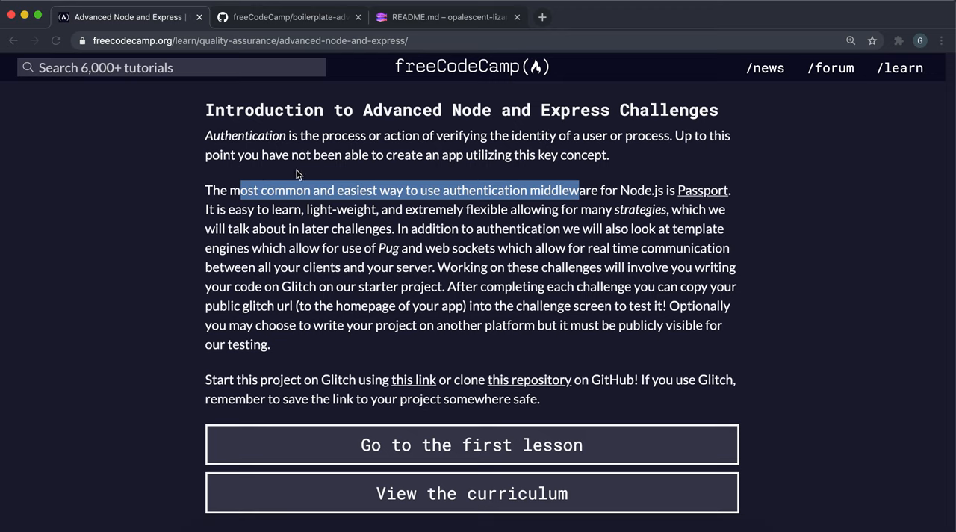
mouse_move(688, 200)
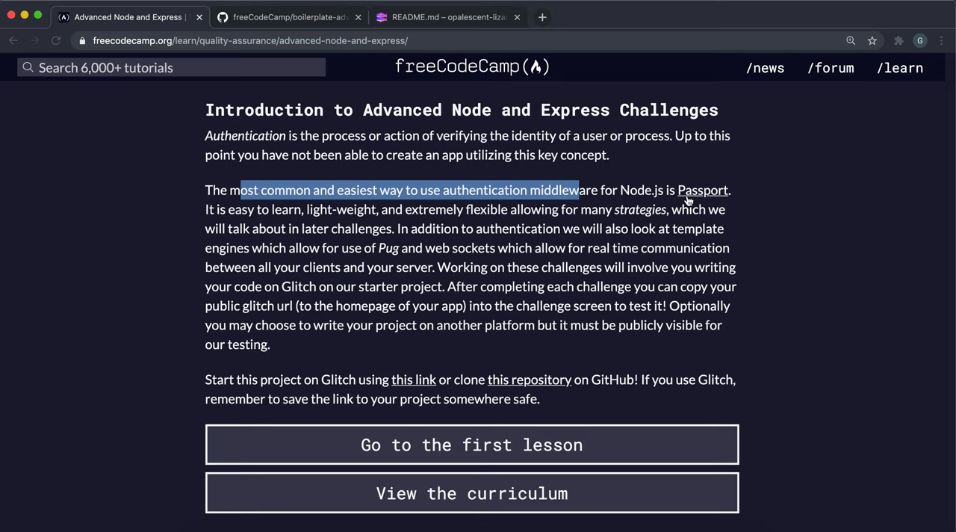
mouse_move(396, 234)
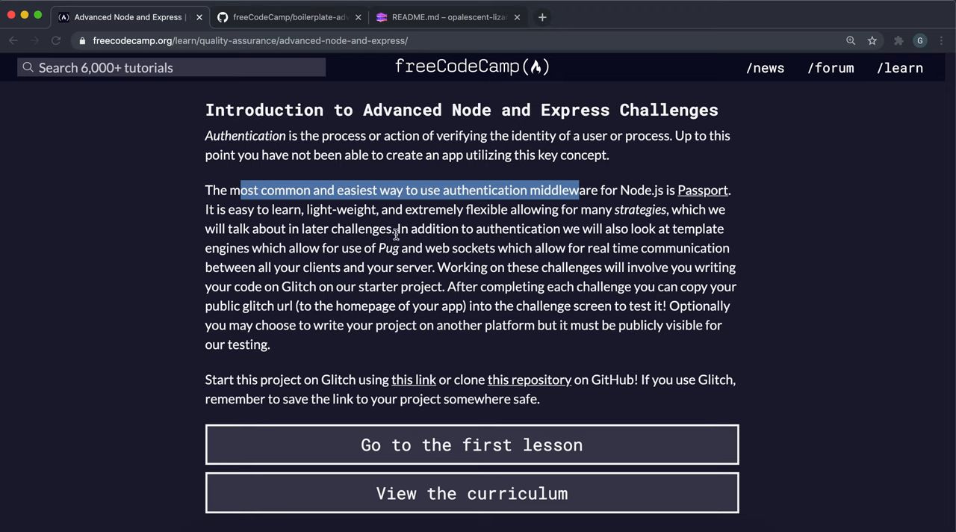
mouse_move(340, 250)
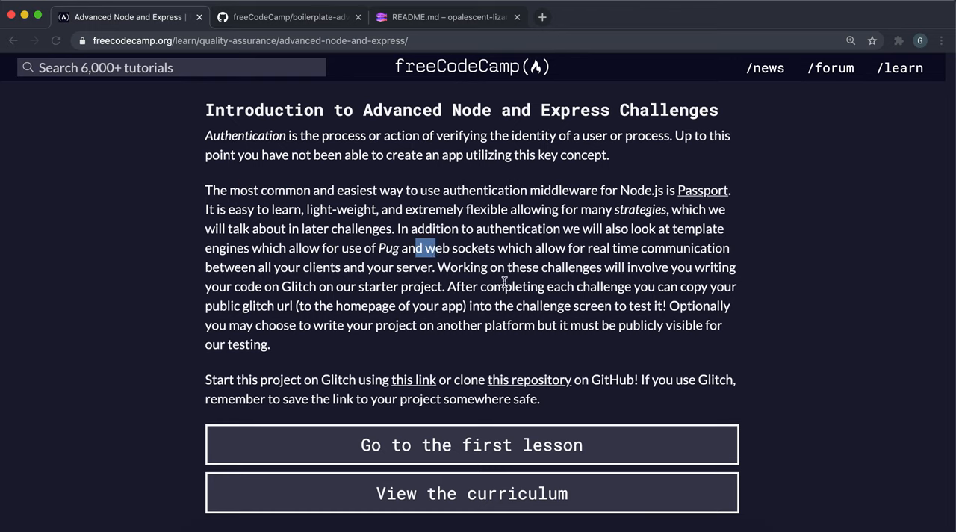
mouse_move(402, 261)
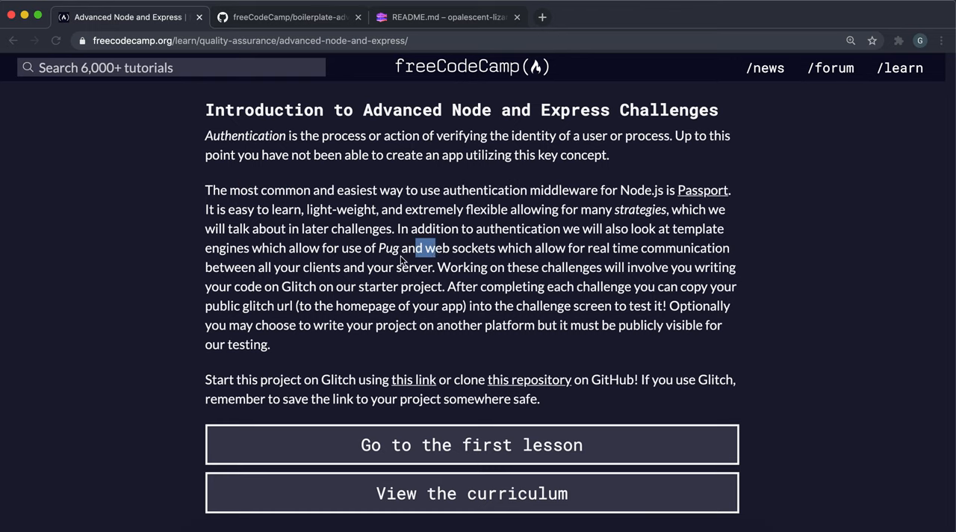
mouse_move(307, 209)
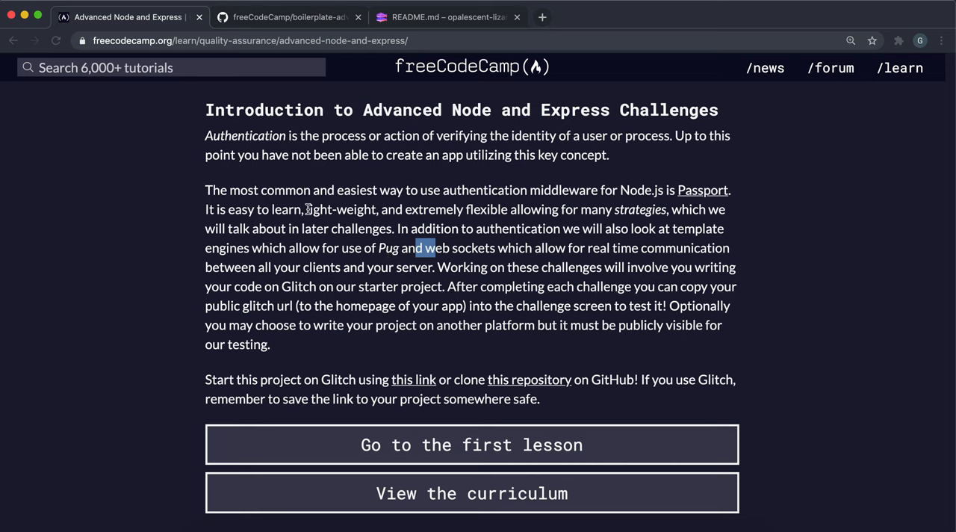
mouse_move(458, 262)
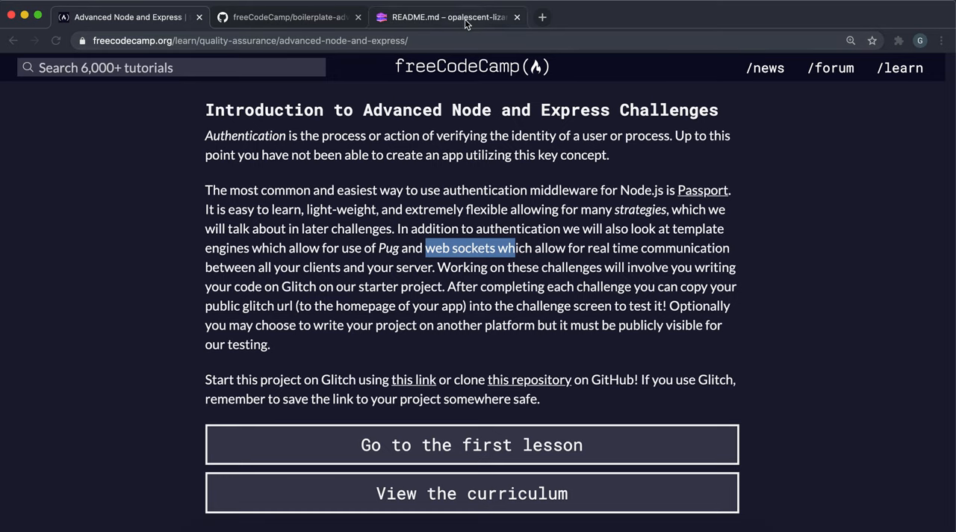
Step: Rename the Glitch project from opalescent-lizard-animal to fccauth
click(448, 16)
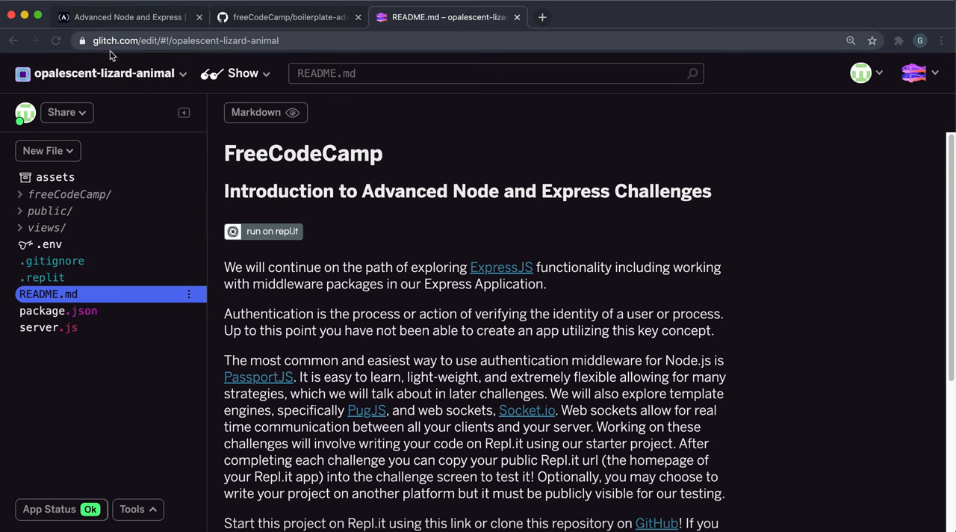
click(103, 73)
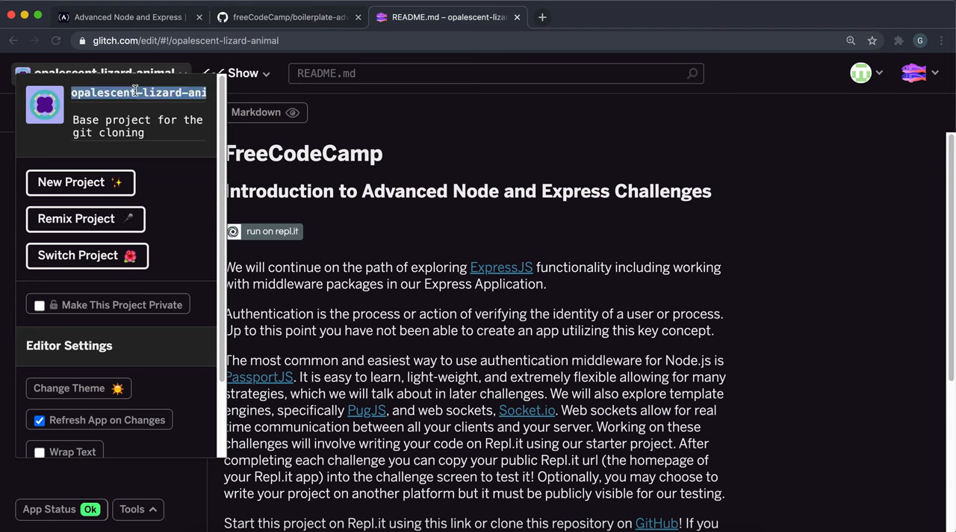
text(fccauth)
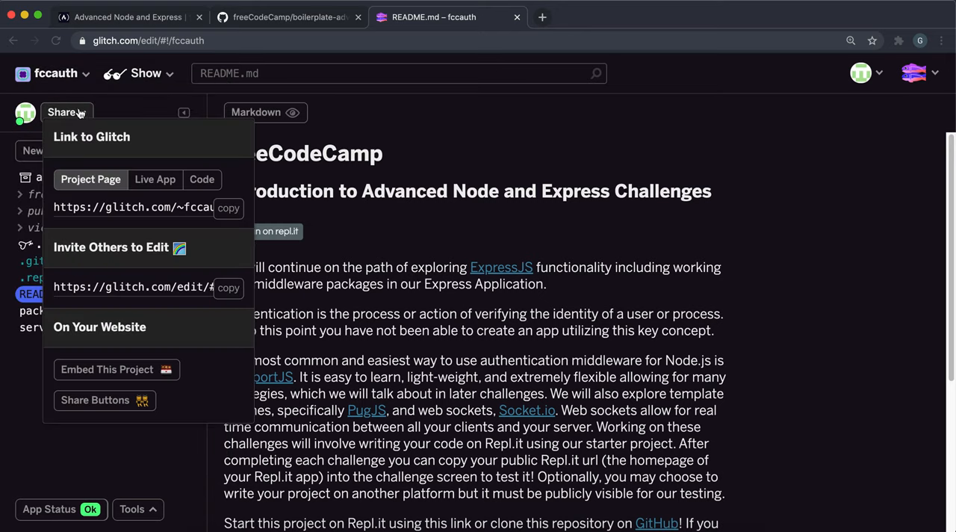
Step: Copy the fccauth.glitch.me live app link and load it in a new tab
click(155, 180)
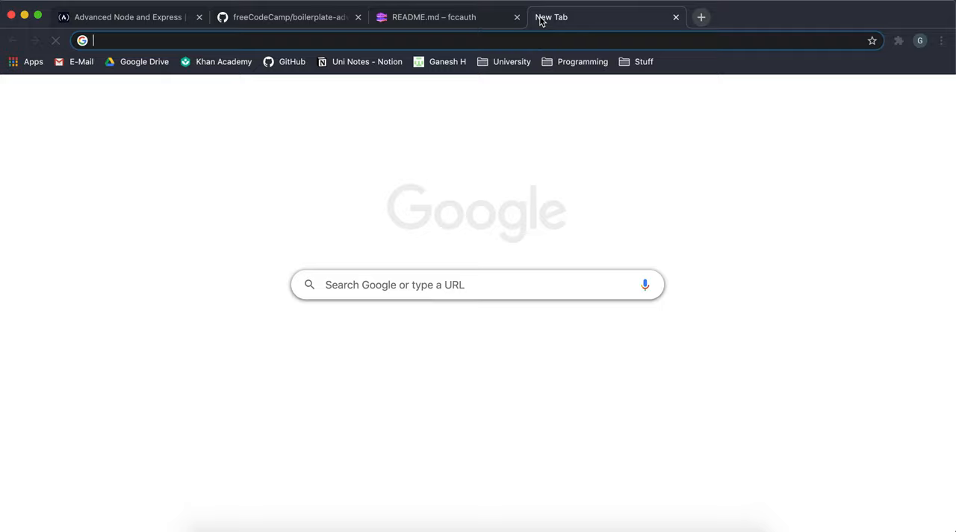
click(127, 16)
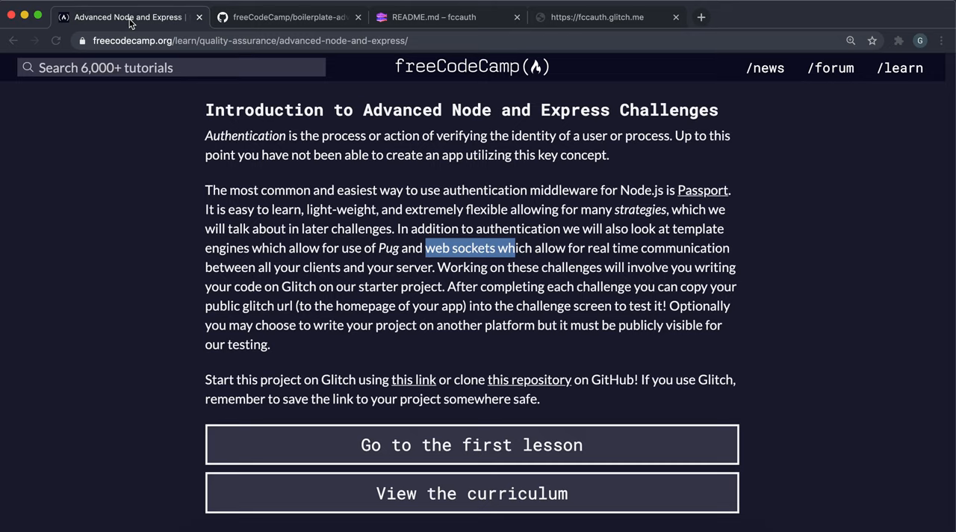
mouse_move(476, 365)
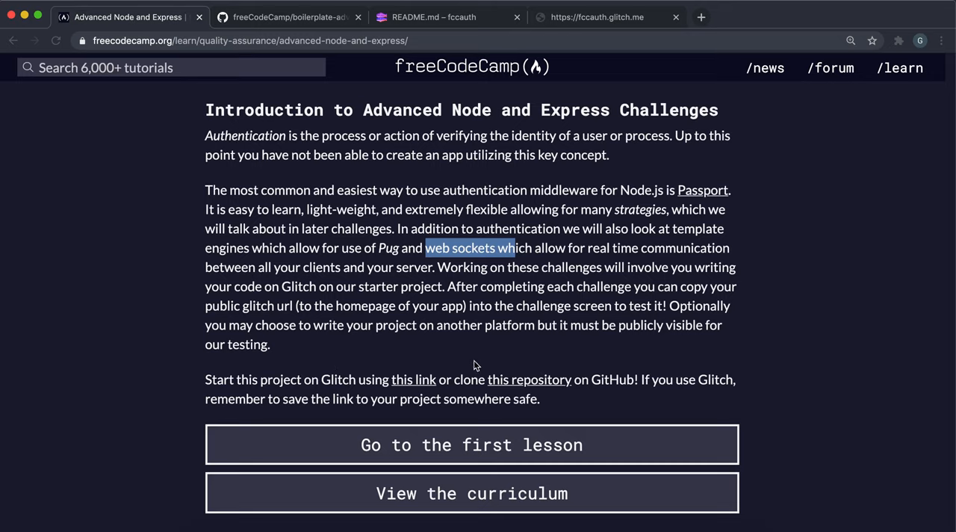